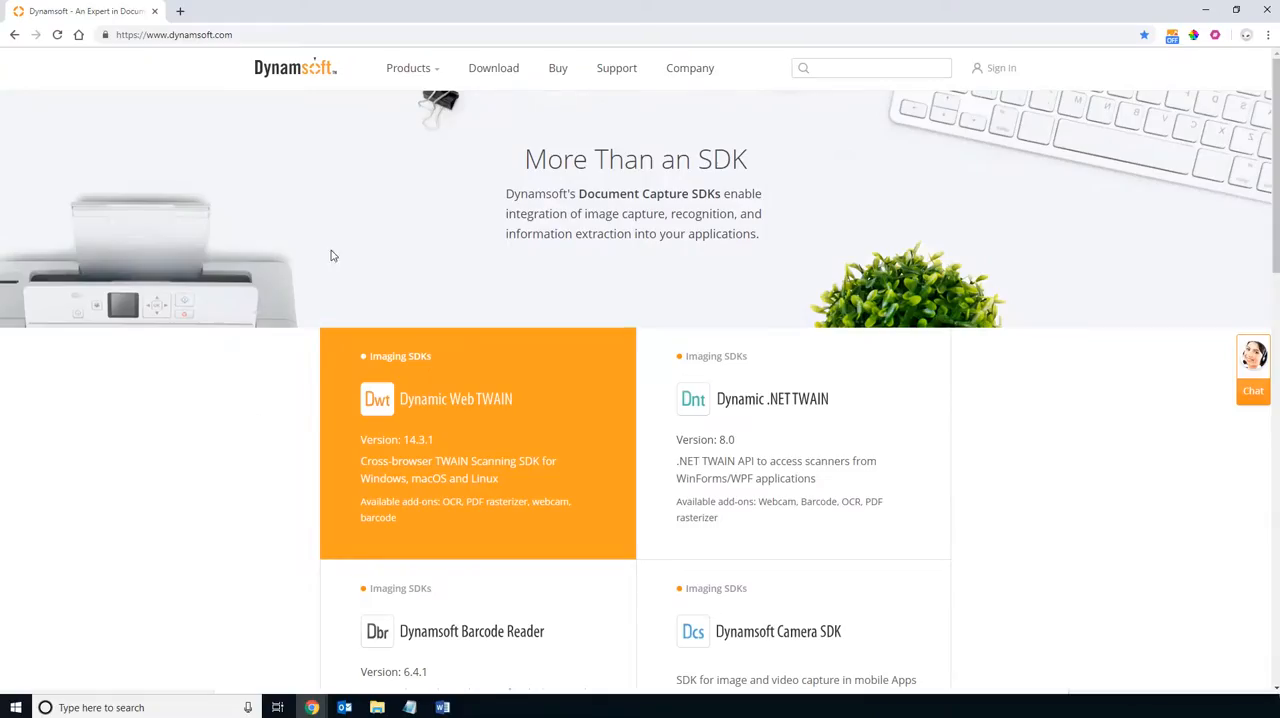
mouse_move(408, 68)
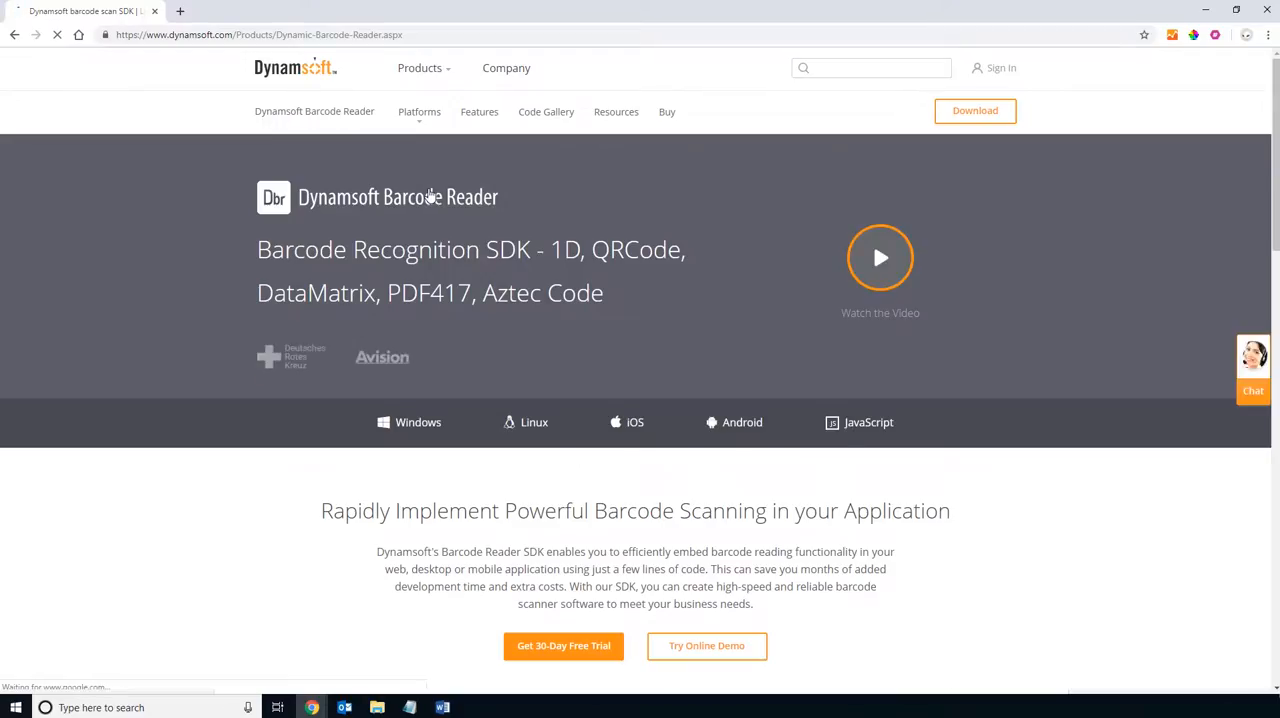
- Scroll the Barcode Reader product page down to the Try Online Demo button
scroll("down", 3)
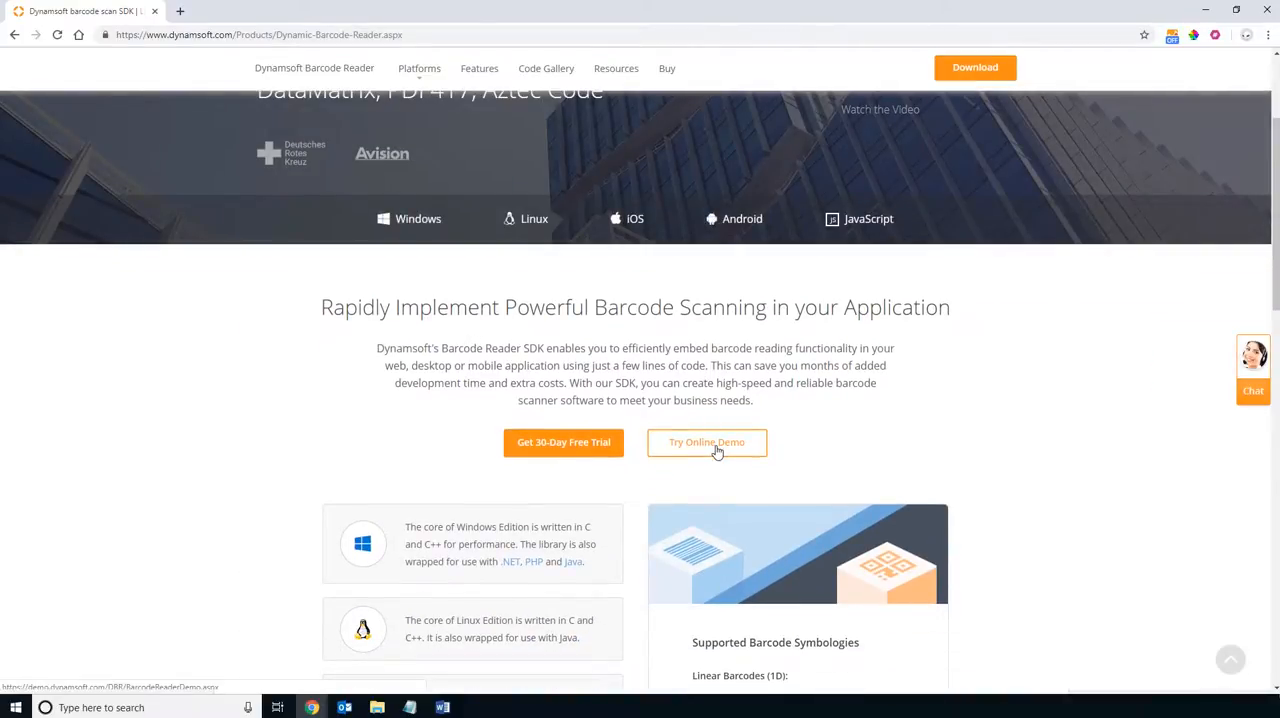
- Launch the online demo, decode the circular and mixed samples (nine barcodes), and start an image upload
left_click(708, 442)
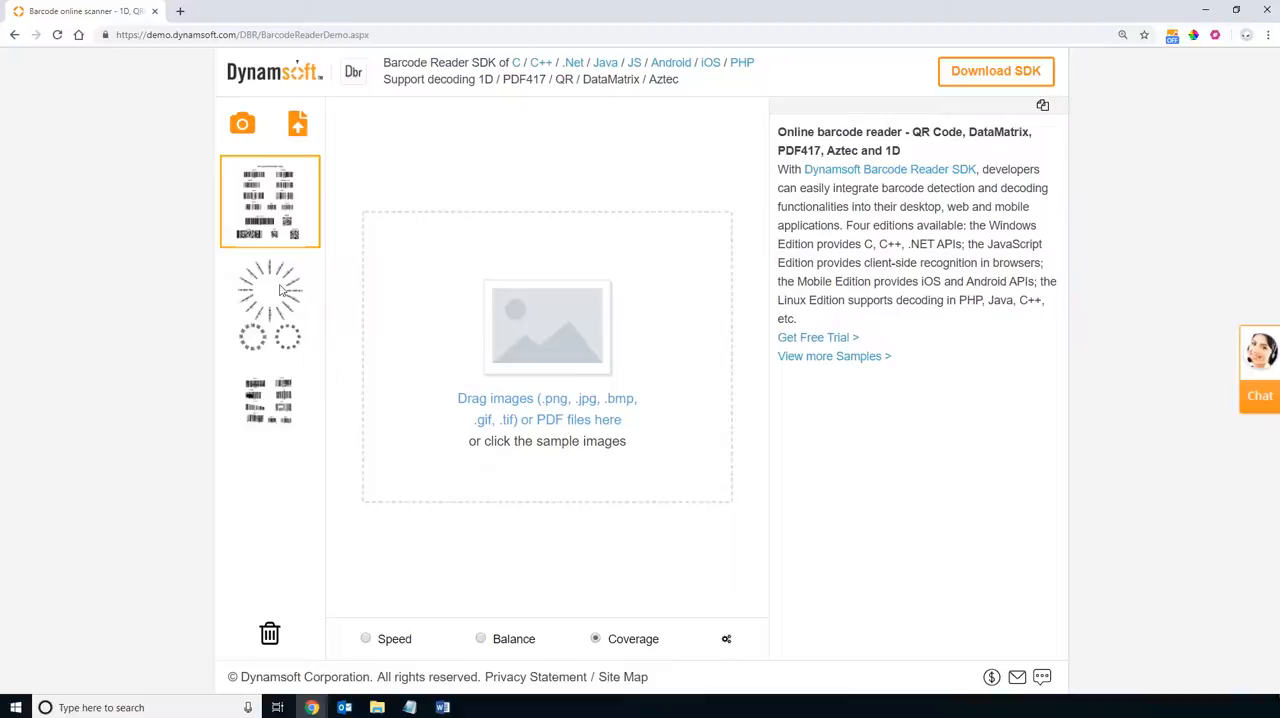
left_click(268, 304)
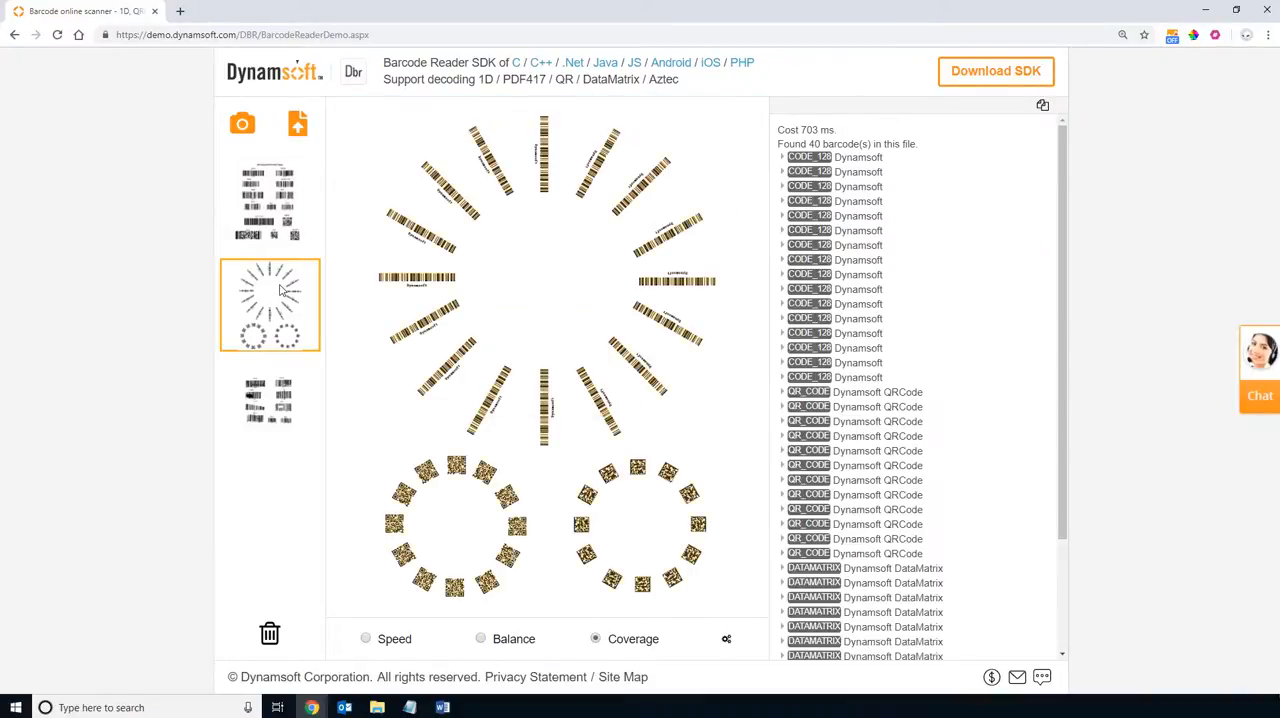
left_click(268, 408)
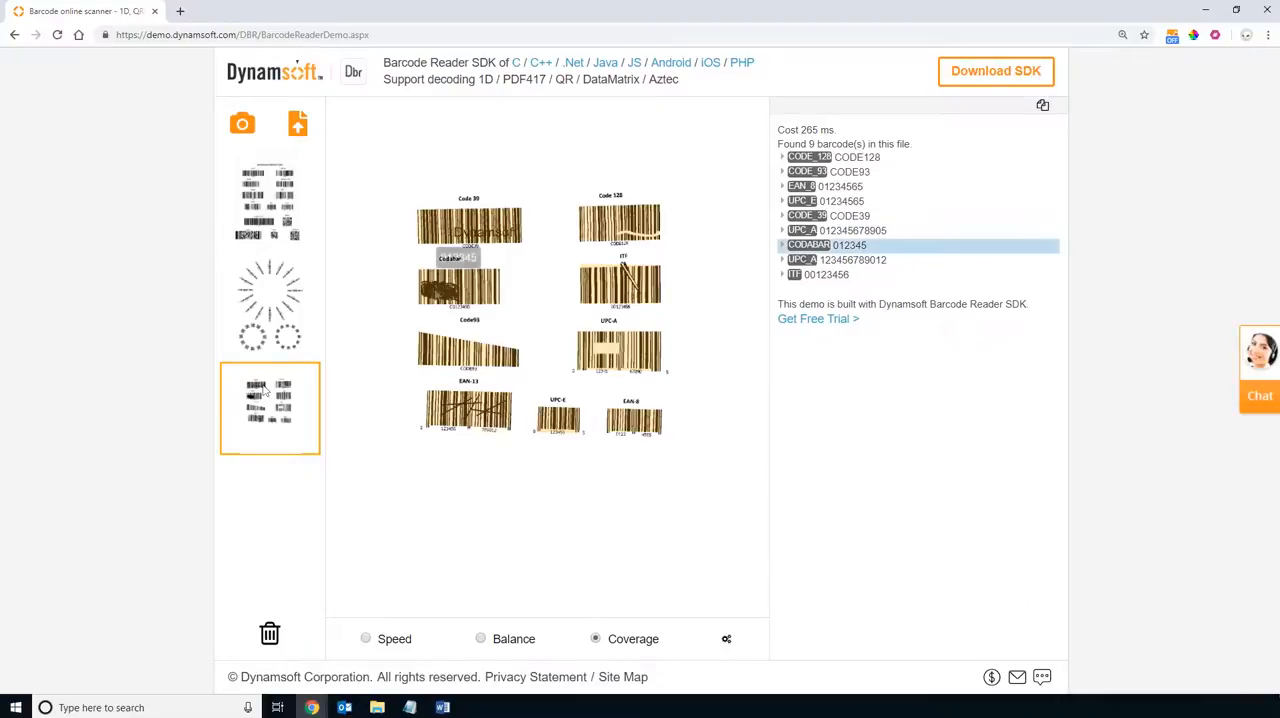
left_click(296, 124)
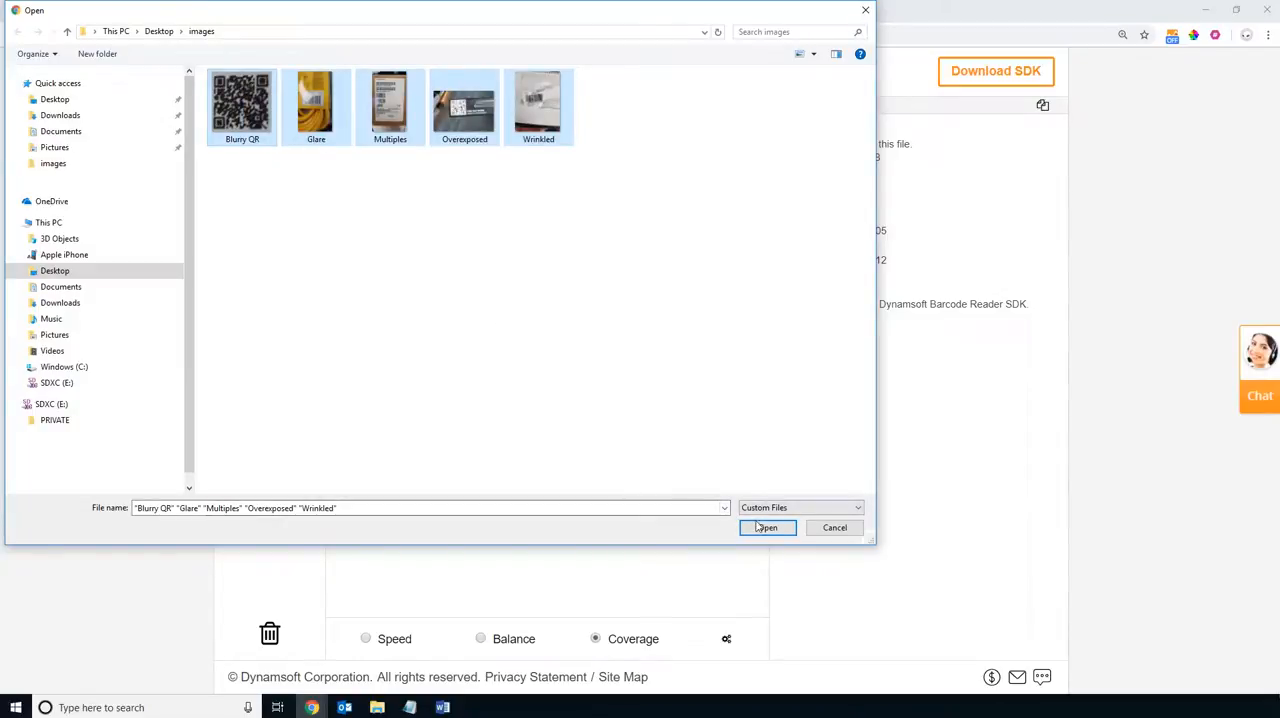
- Upload the five selected test images: Blurry QR, Glare, Multiples, Overexposed and Wrinkled
left_click(768, 528)
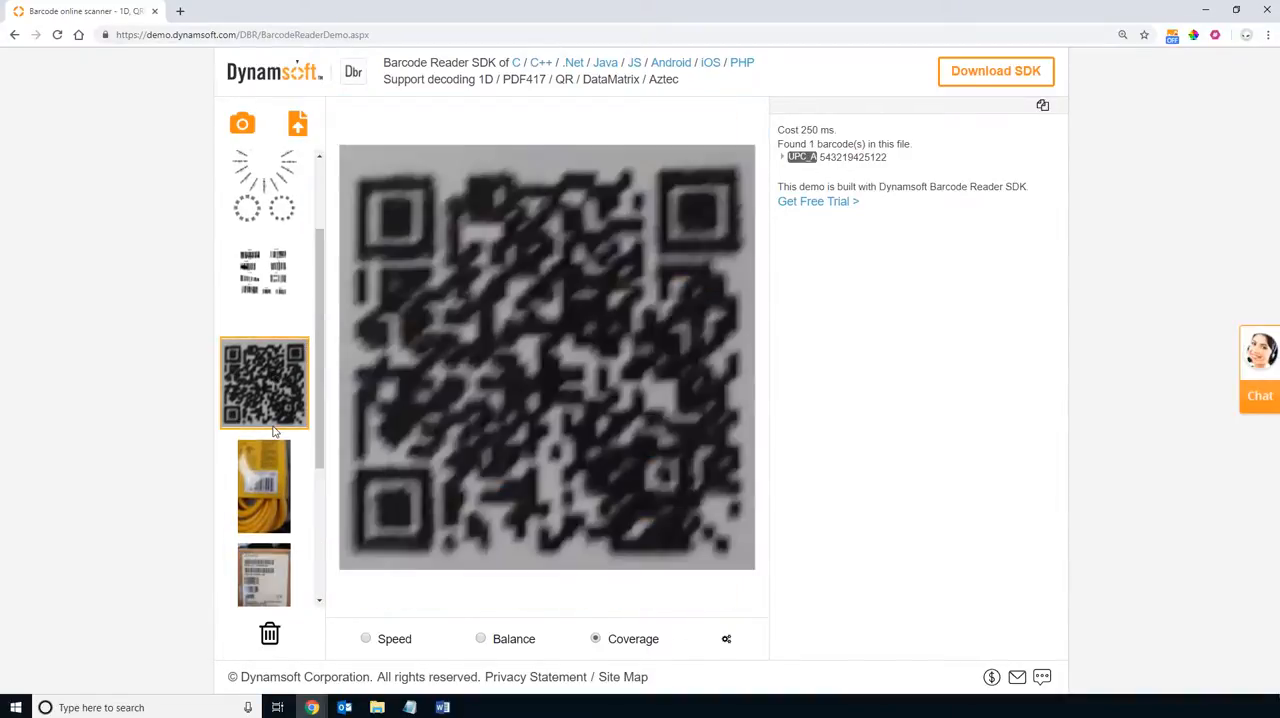
- Decode the blurry QR image to its URL and expand the QR_CODE JSON result details
left_click(264, 384)
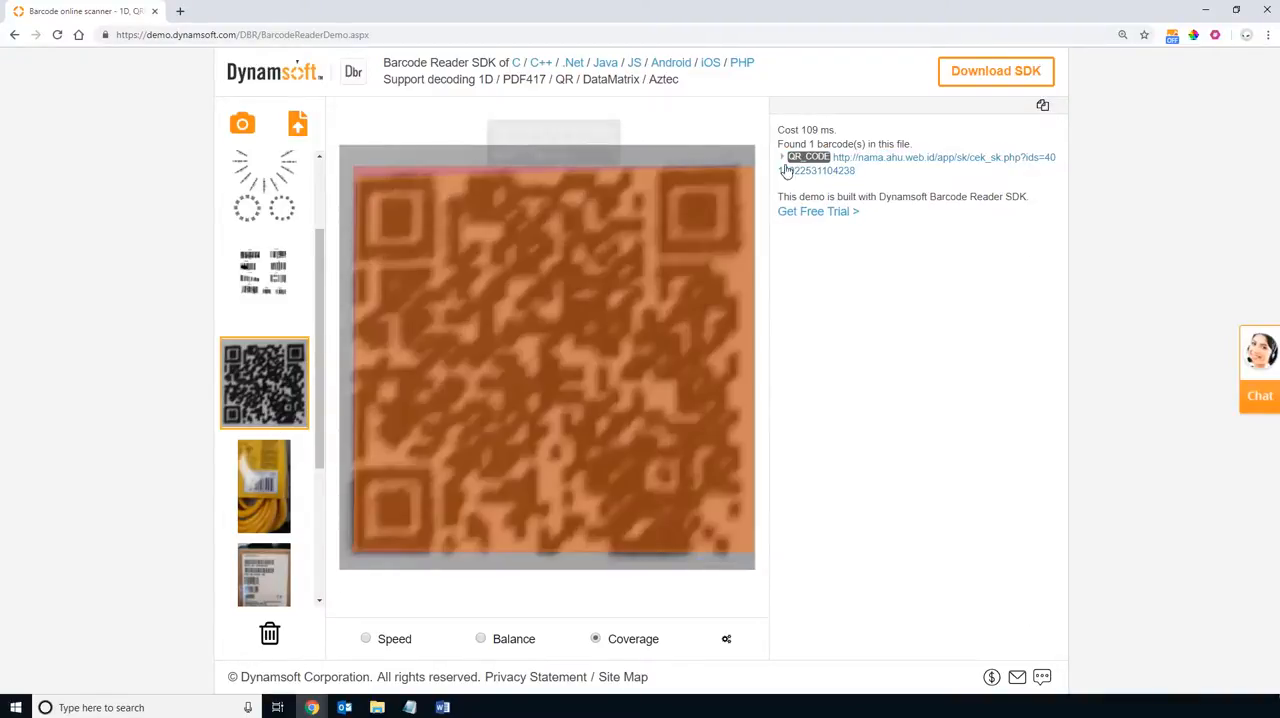
left_click(784, 156)
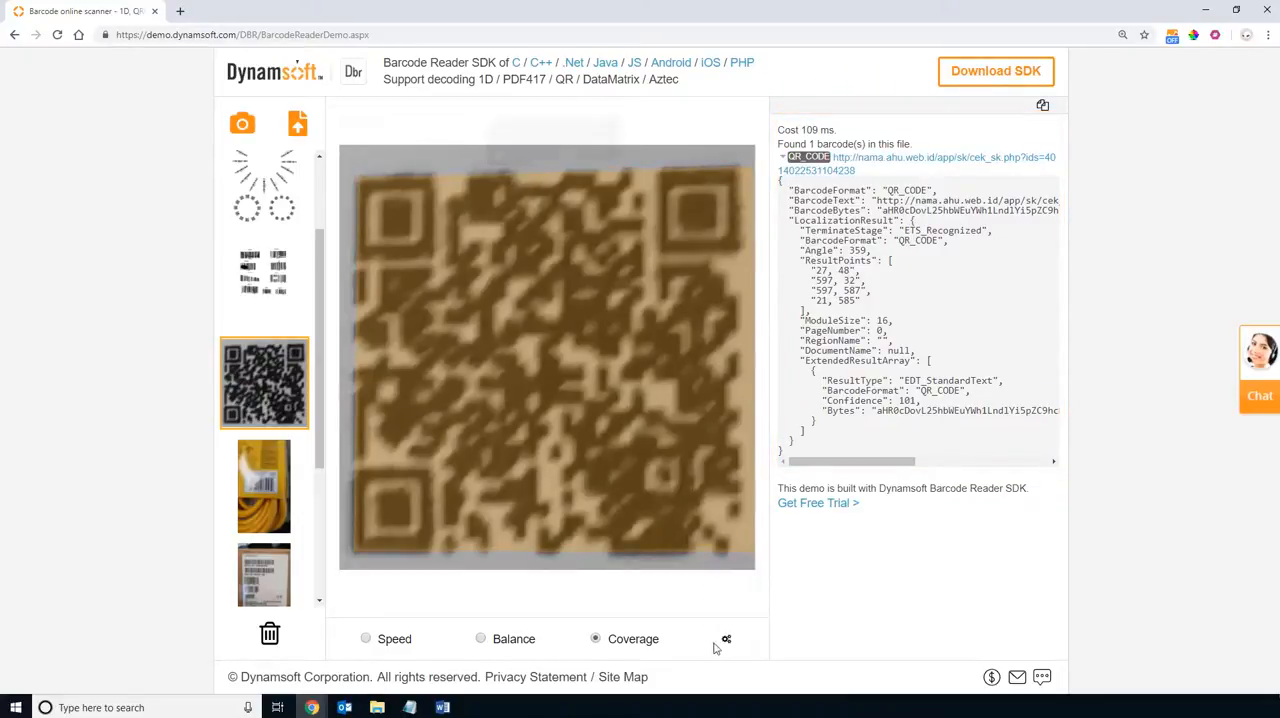
left_click(726, 640)
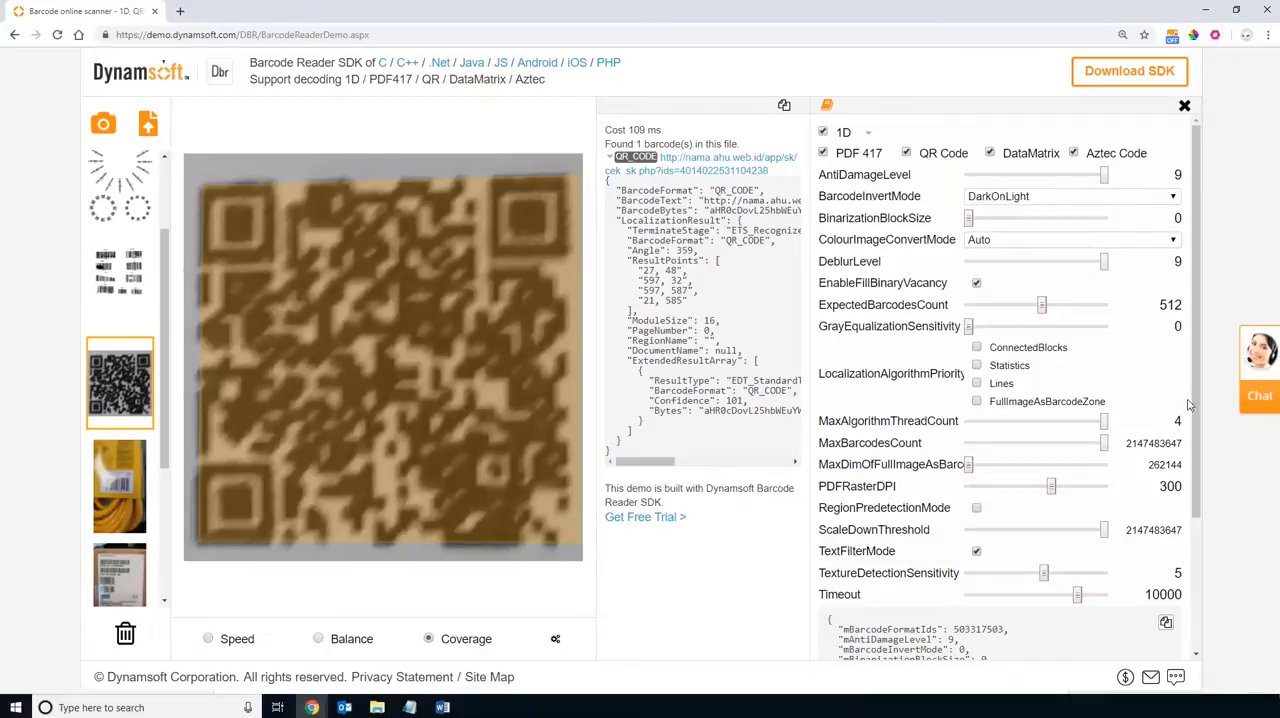
scroll("down", 3)
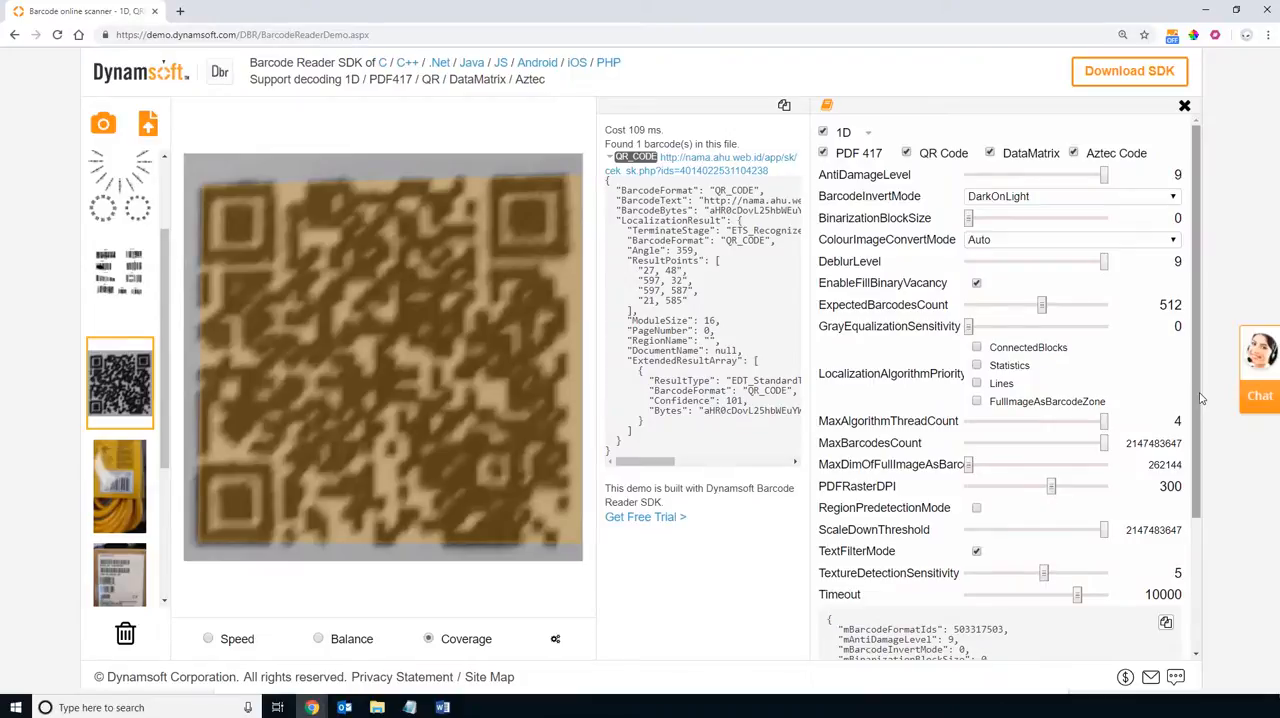
left_click(1184, 106)
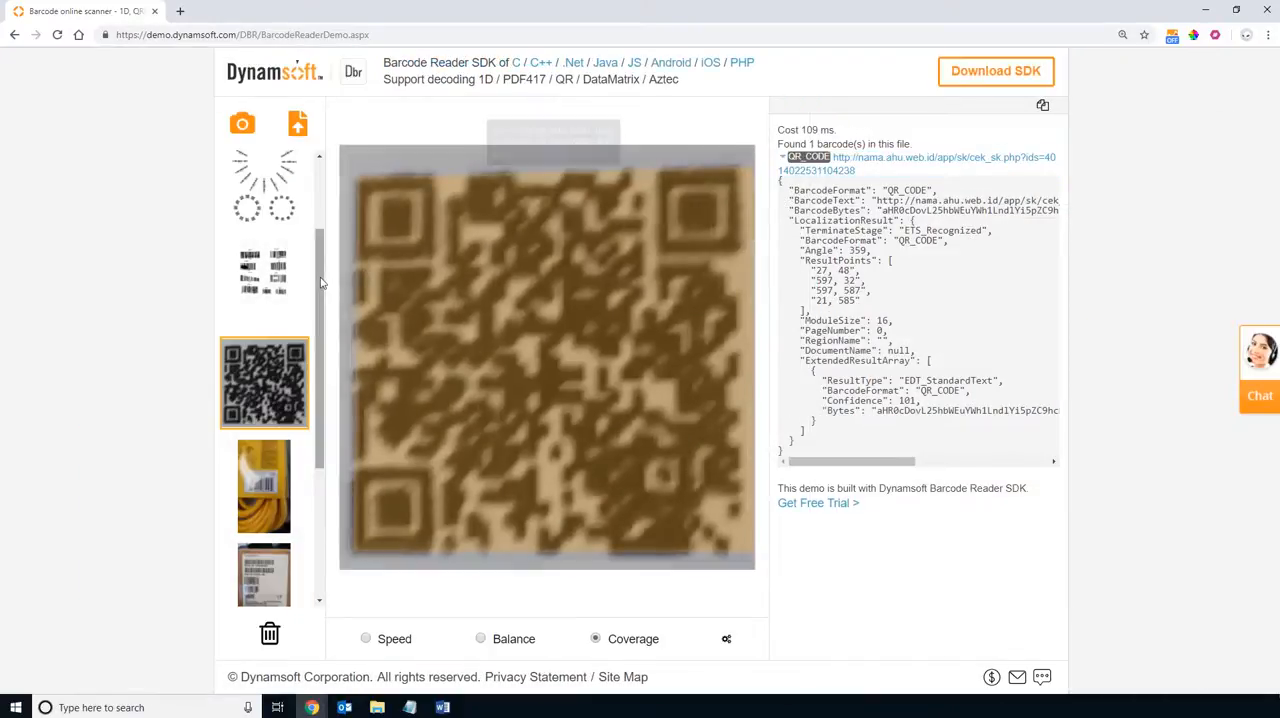
- Decode the glare image's UPC_A barcode with details, then decode the Multiples image finding seven barcodes
left_click(264, 384)
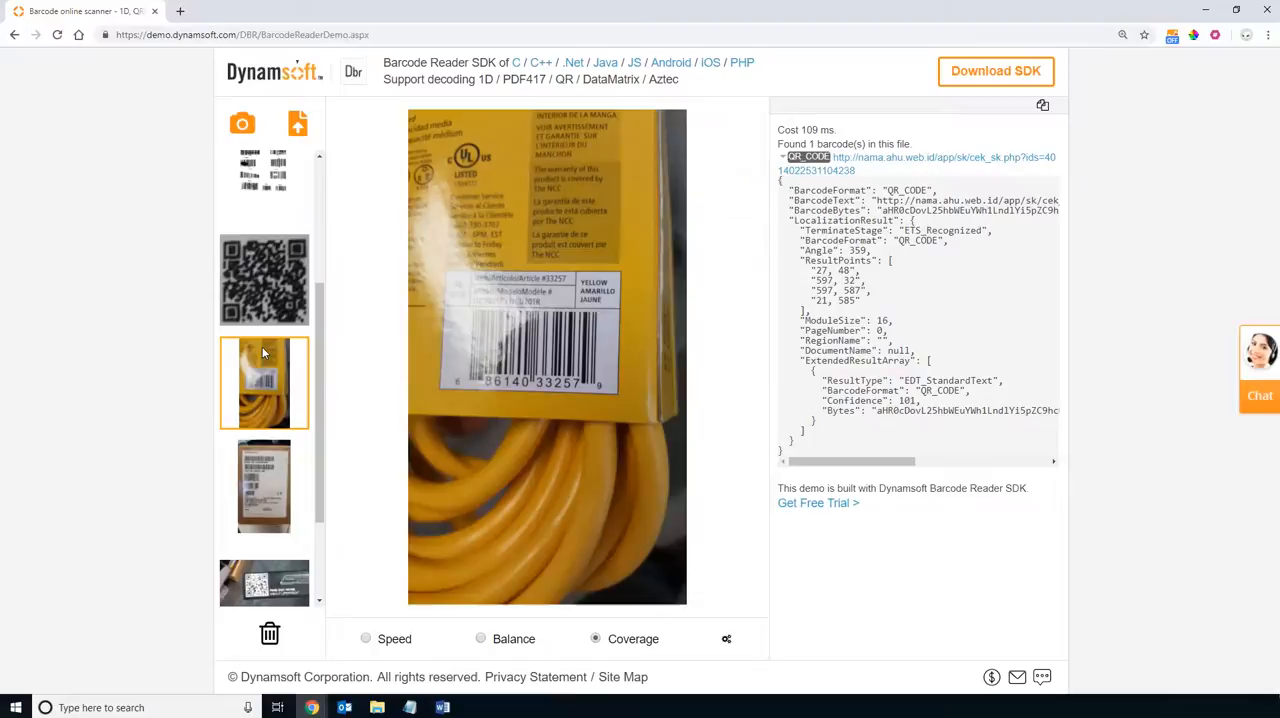
left_click(264, 384)
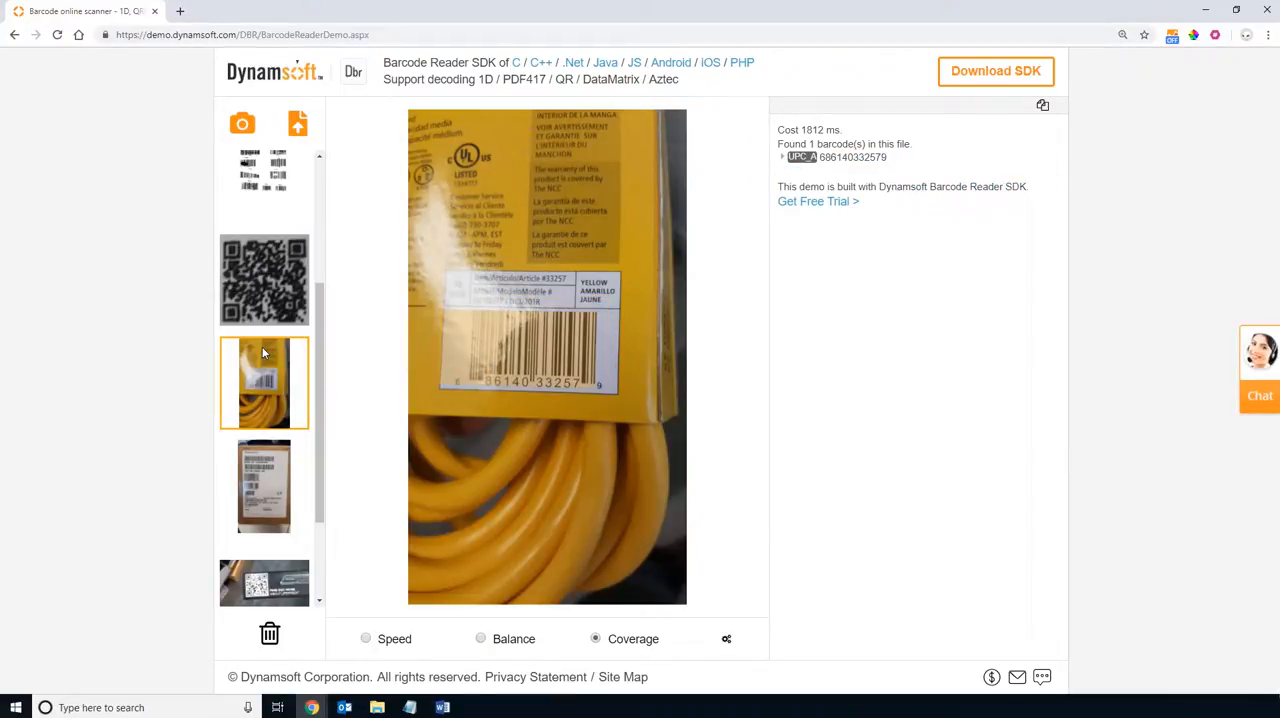
left_click(784, 156)
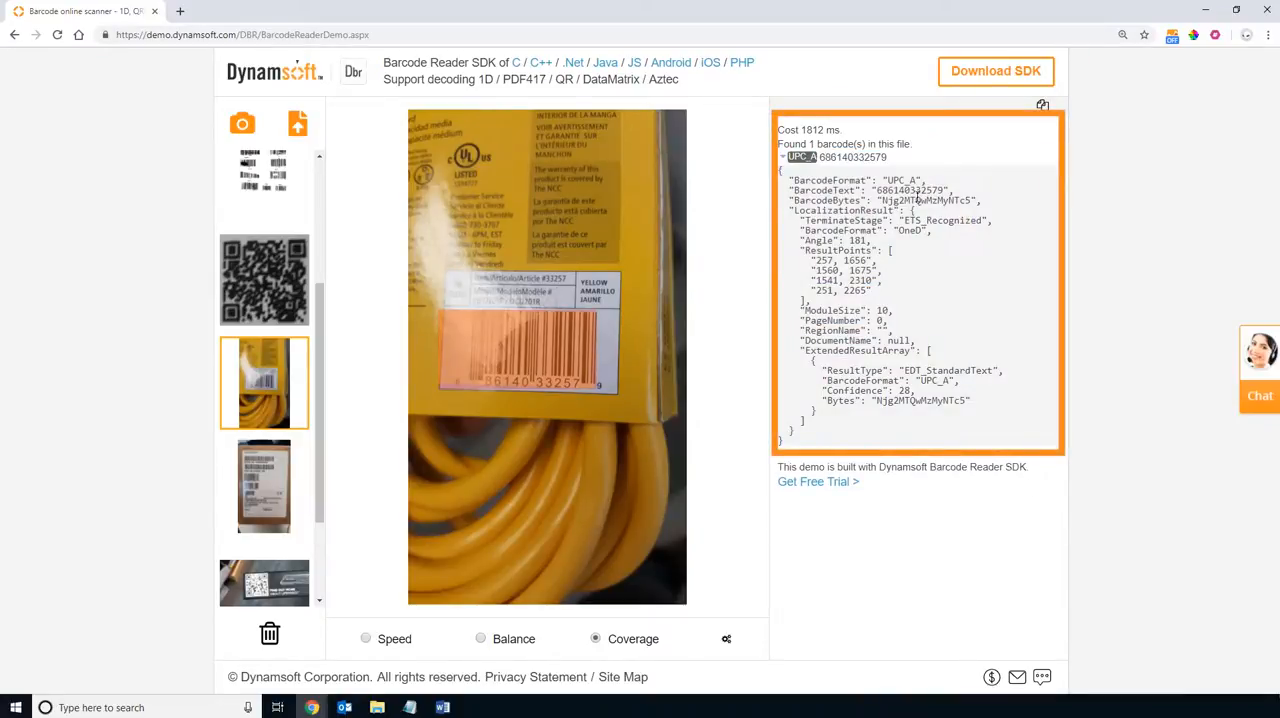
double_click(908, 190)
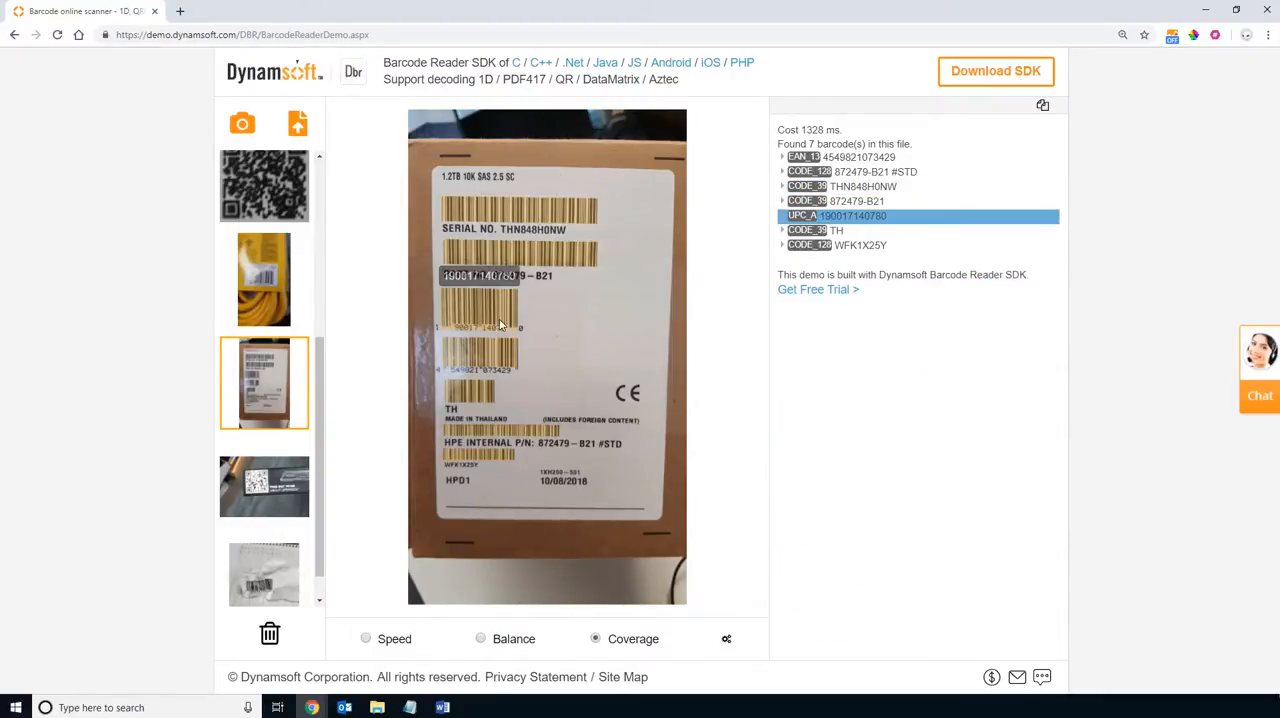
- Review the Multiples EAN_13 result details, then decode the overexposed image's LifeProof QR code
left_click(840, 156)
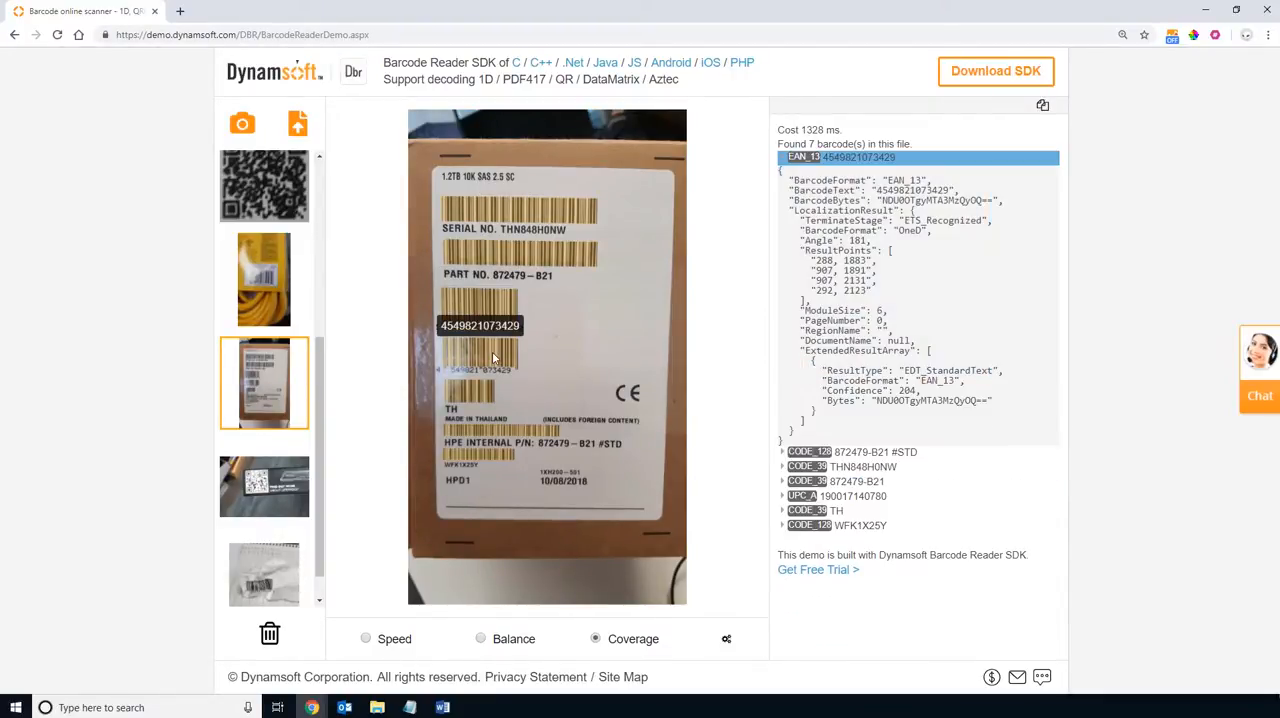
left_click(784, 156)
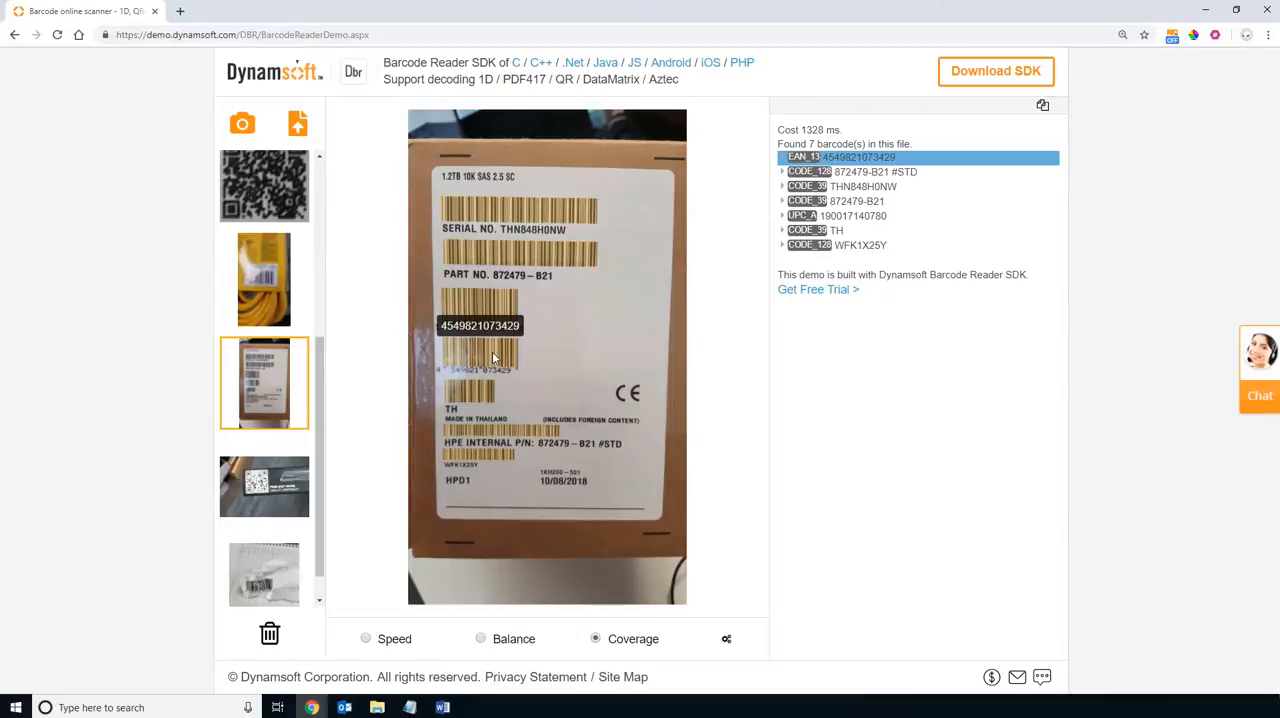
left_click(264, 450)
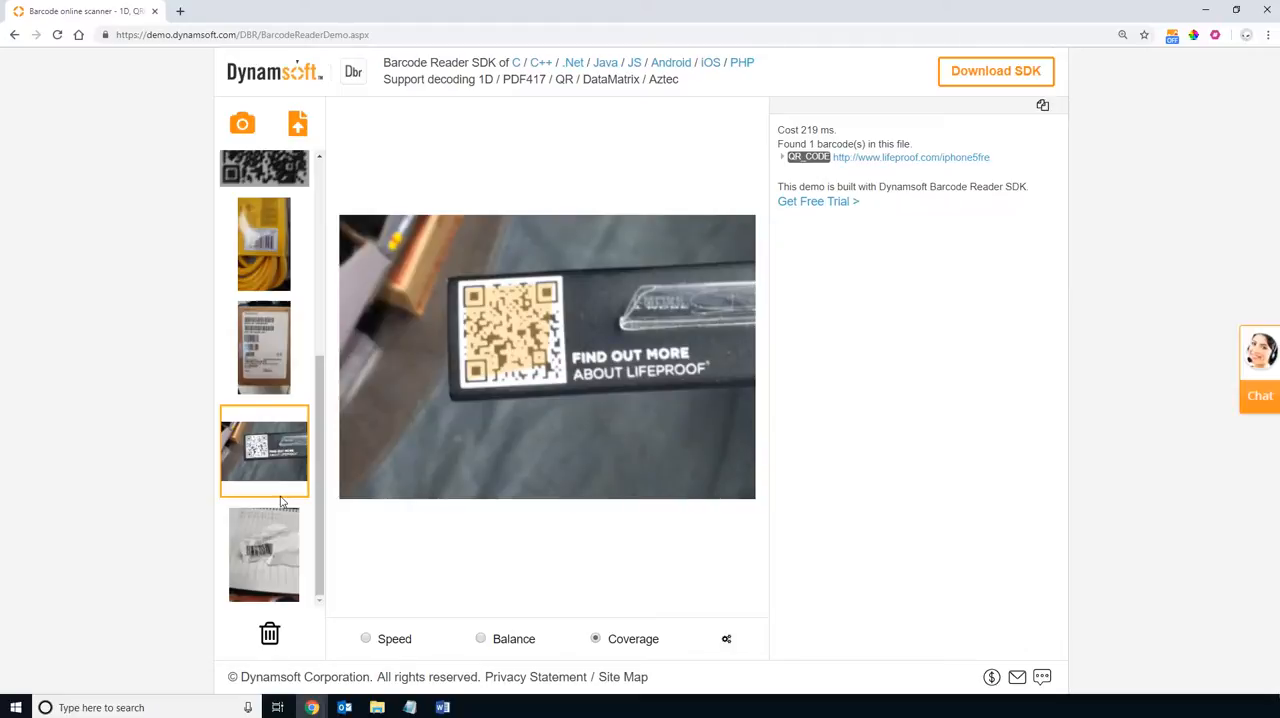
left_click(784, 164)
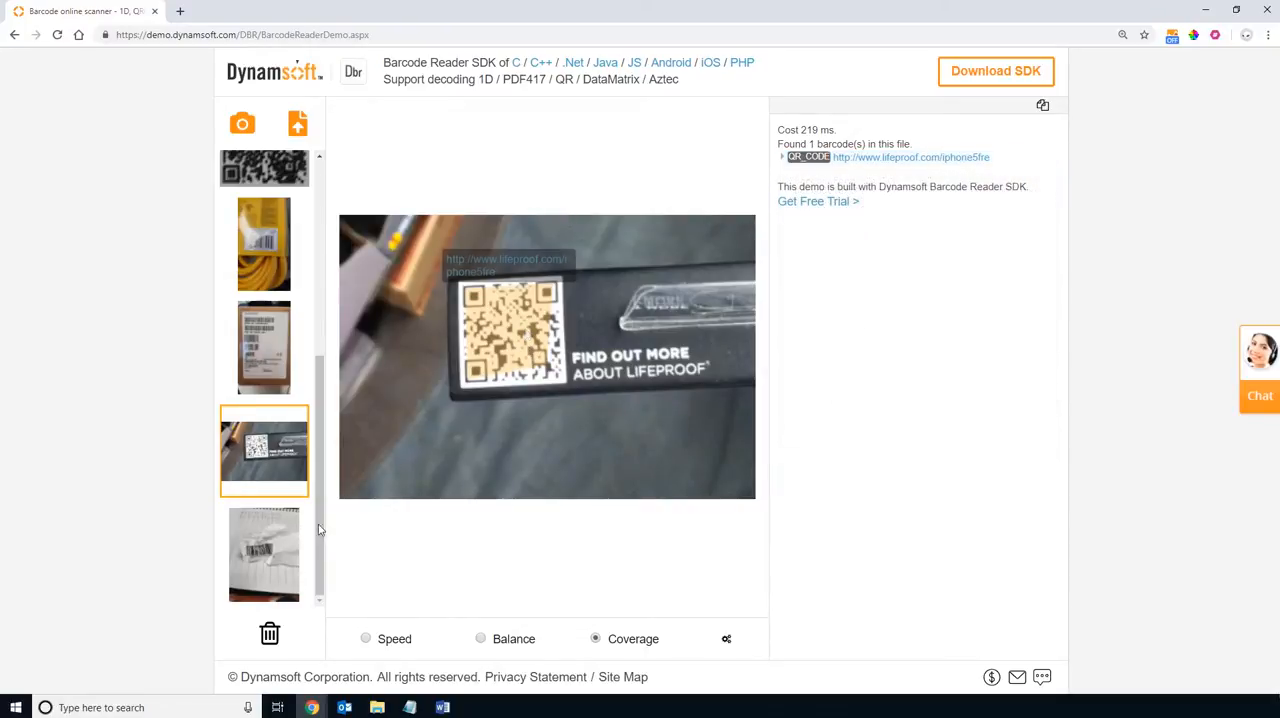
left_click(264, 556)
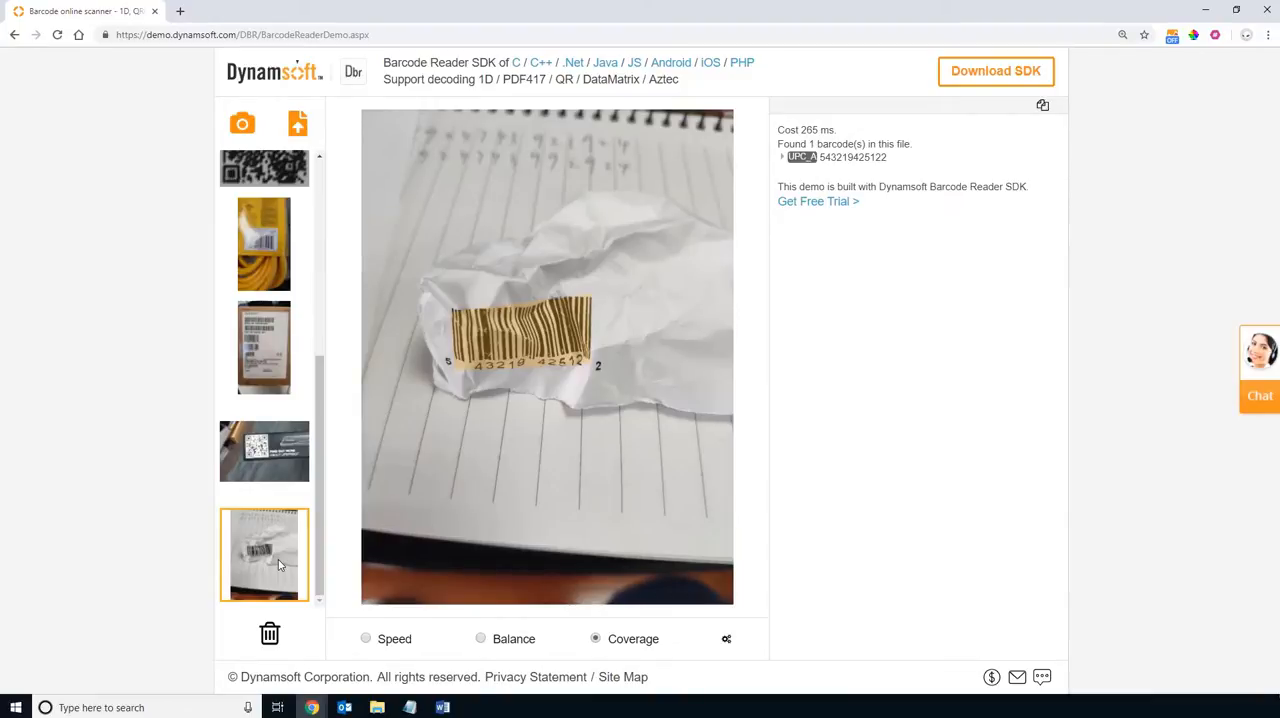
- Clear the uploaded test images, leaving the circular sample decoded with 40 barcodes
left_click(784, 156)
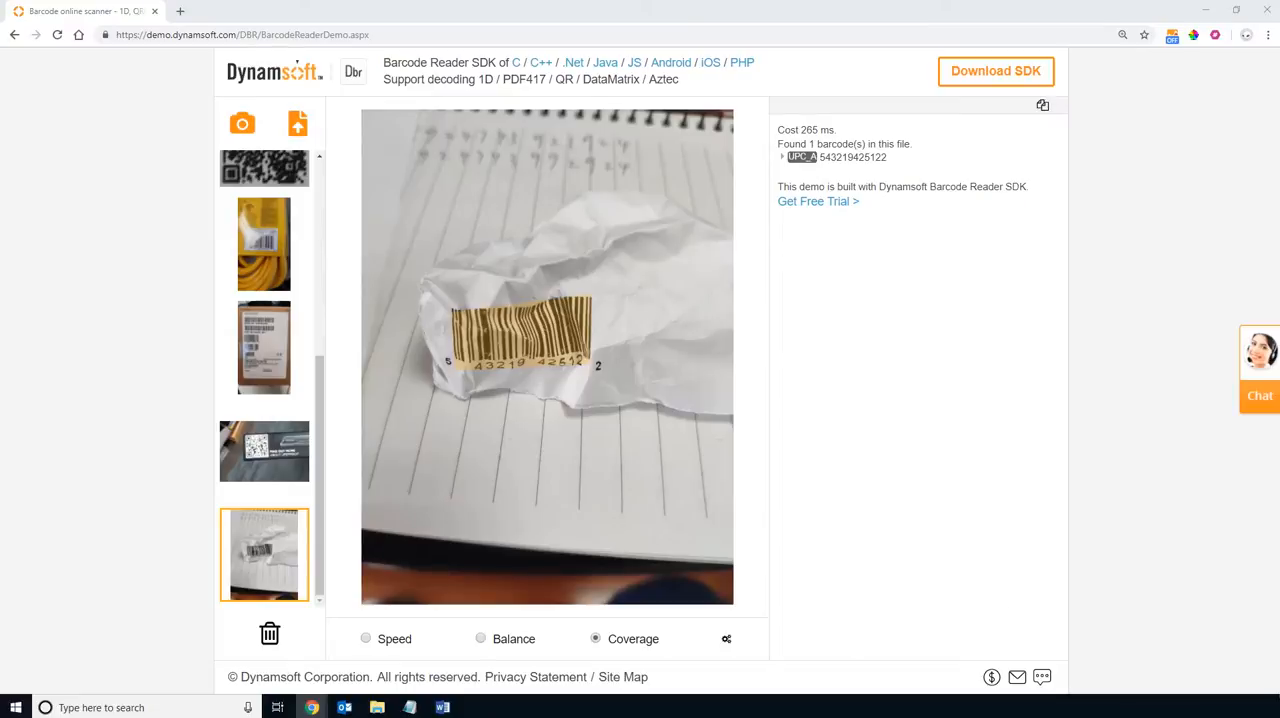
left_click(268, 304)
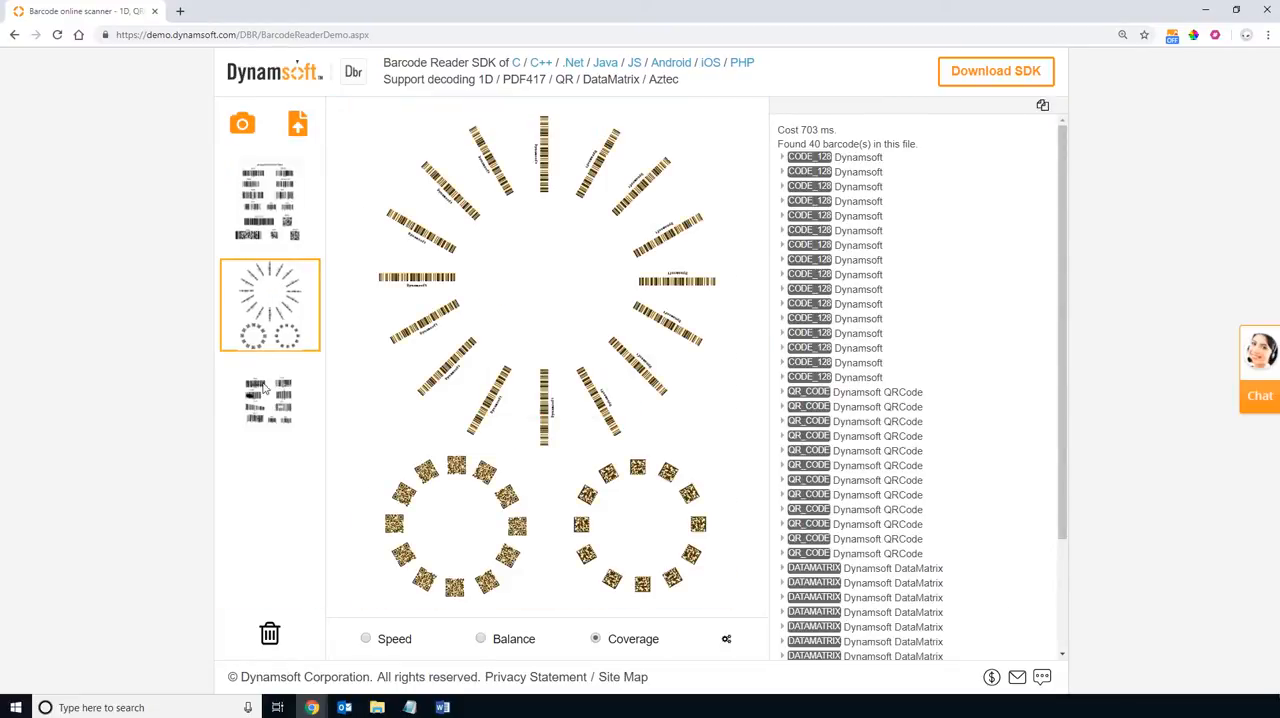
left_click(268, 408)
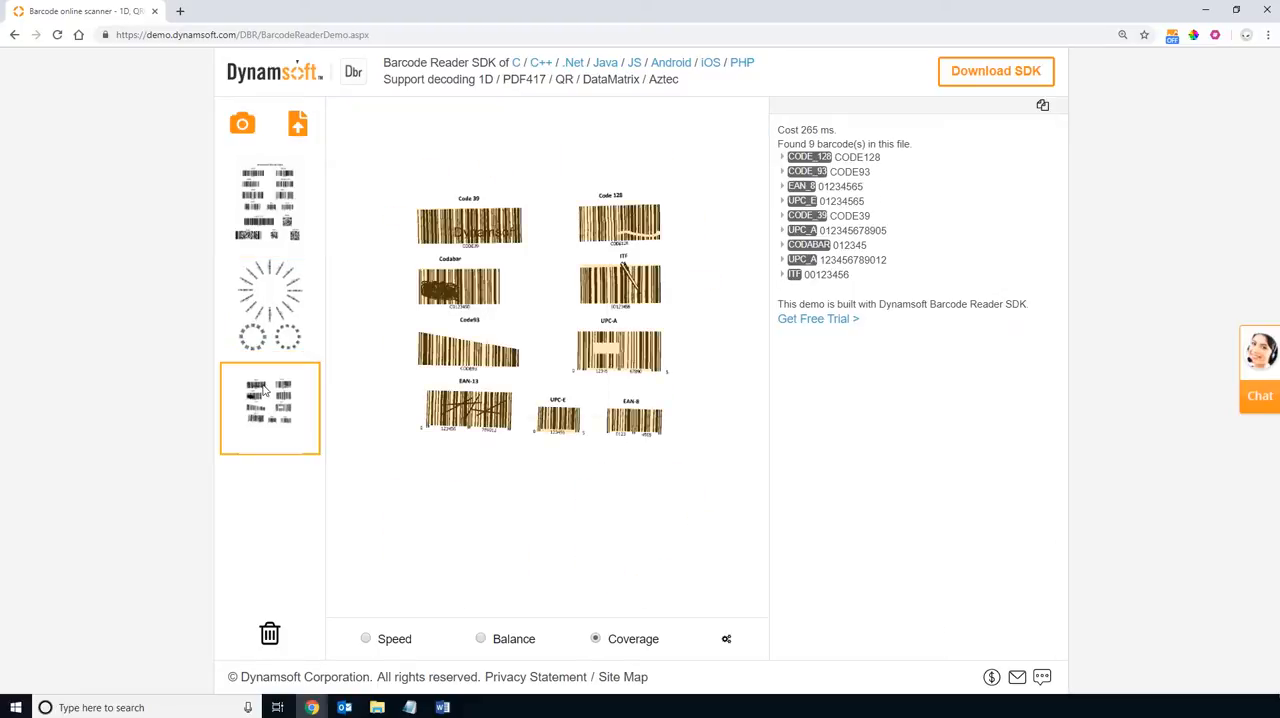
mouse_move(276, 208)
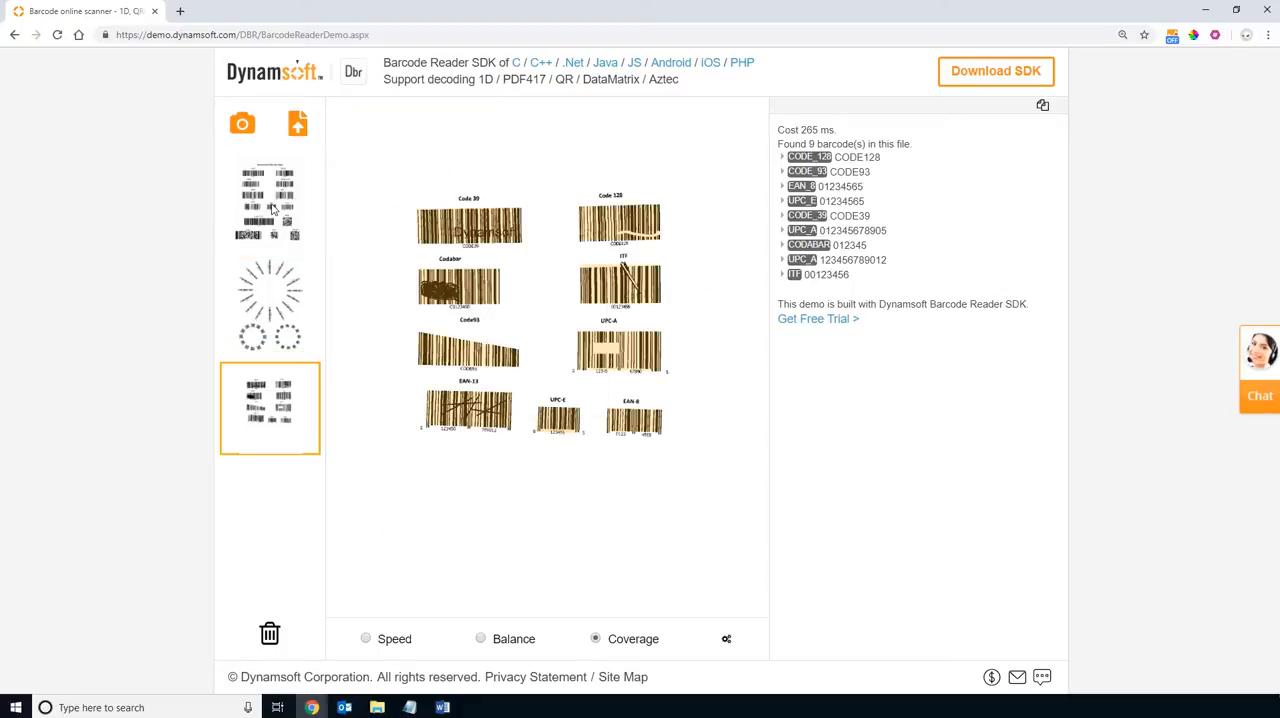
left_click(268, 202)
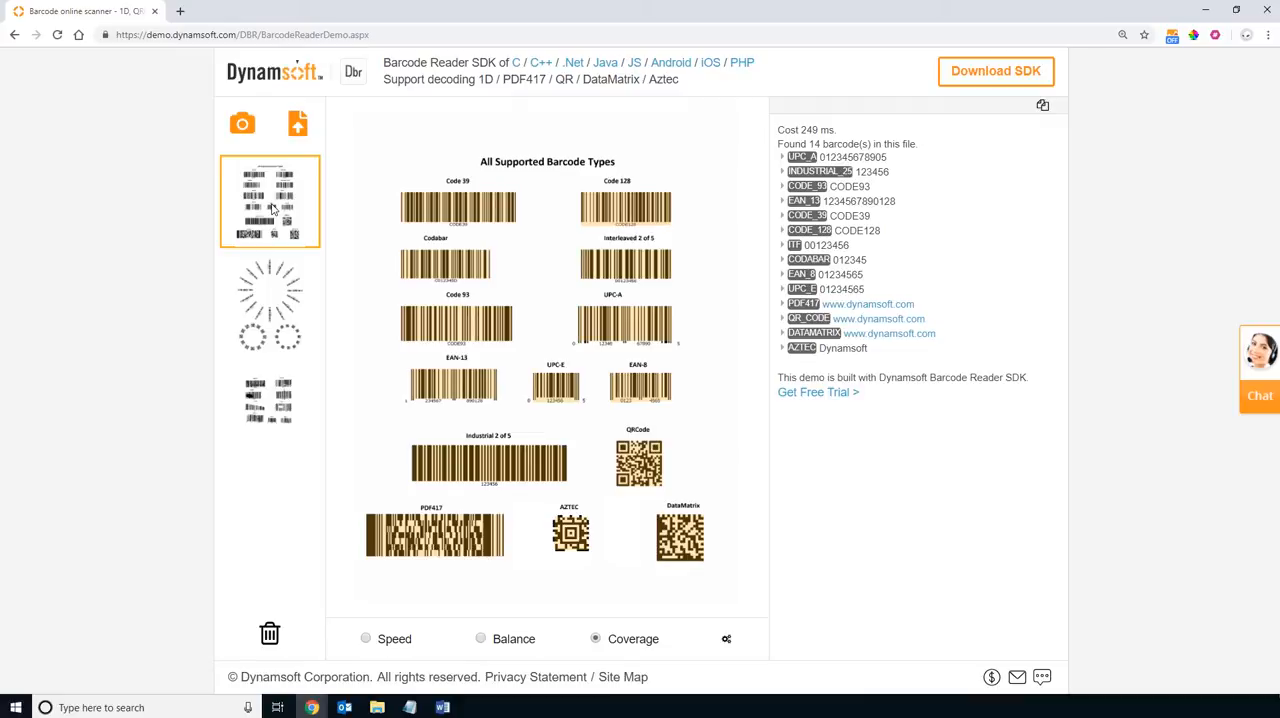
mouse_move(268, 288)
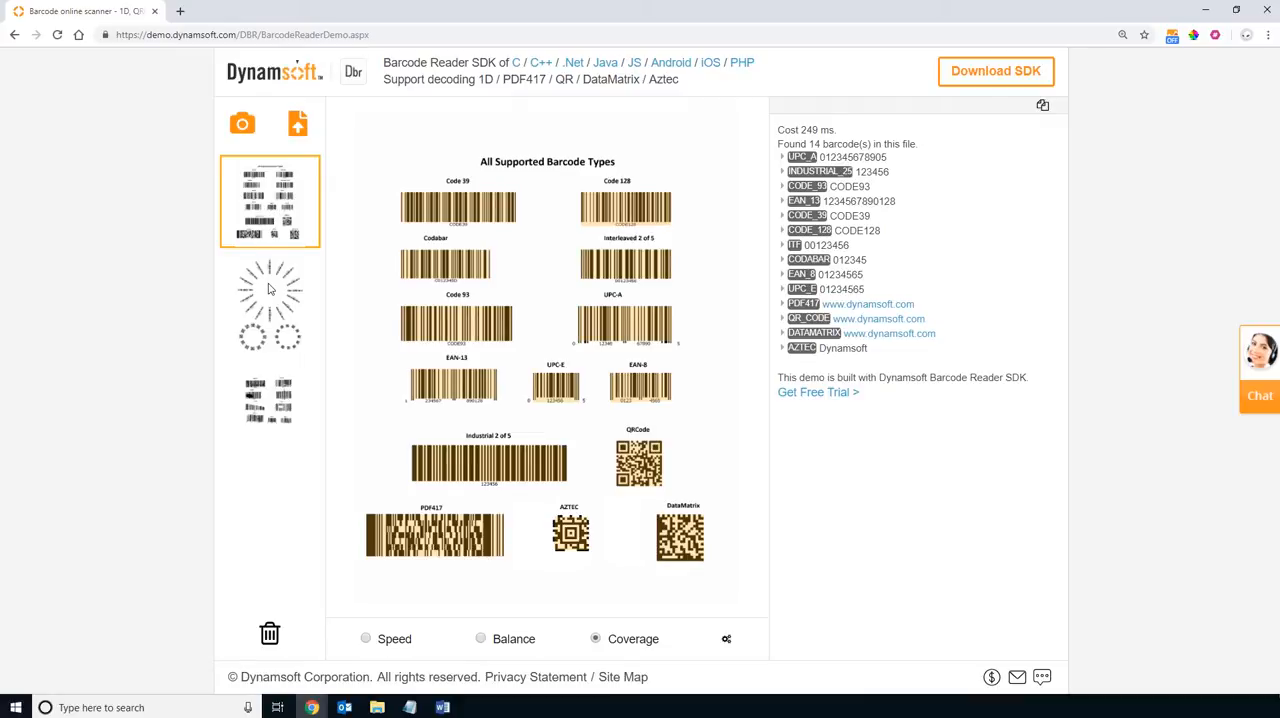
left_click(268, 304)
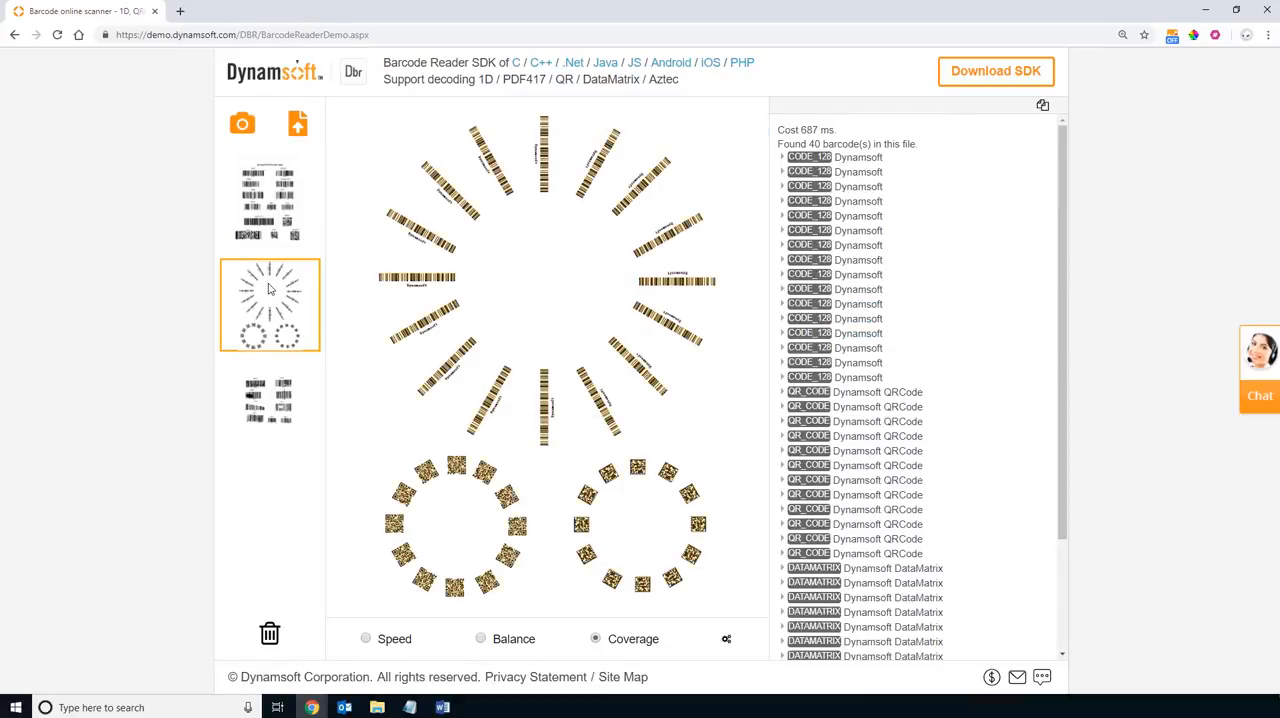